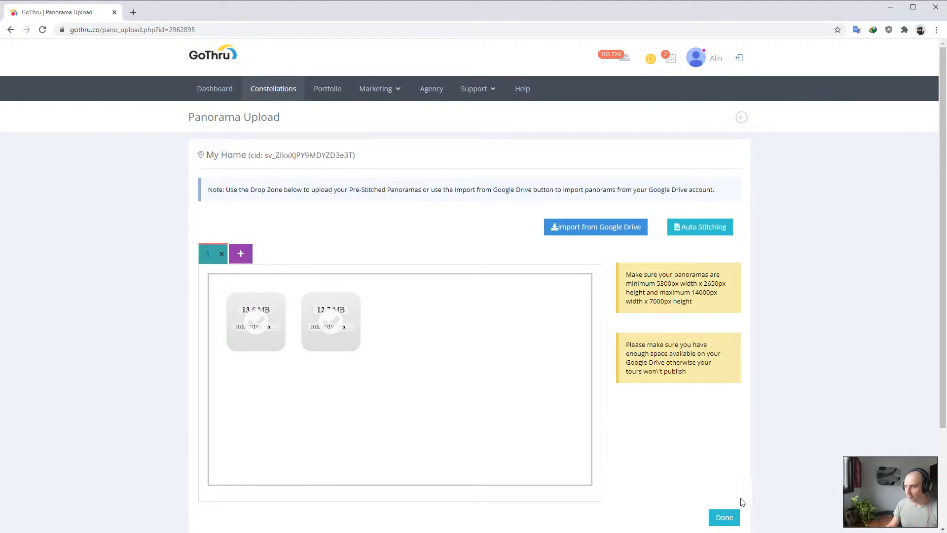
Finish the upload and bring up the My Home edit page with panorama thumbnails 1 and 2
click(724, 517)
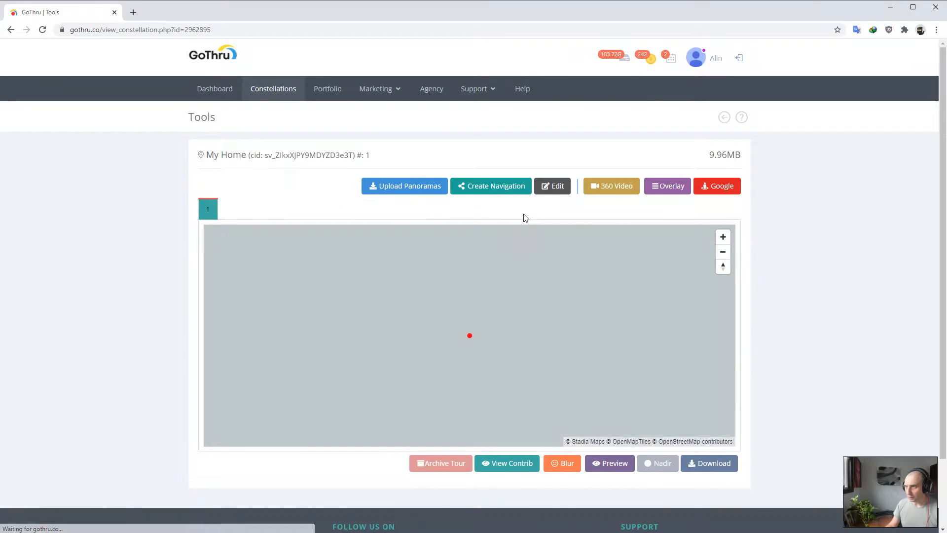
click(551, 186)
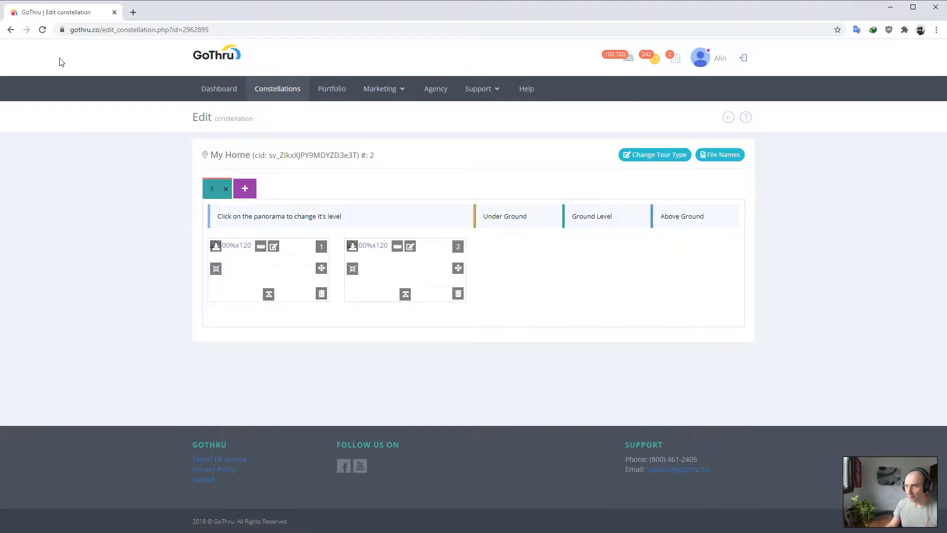
click(41, 29)
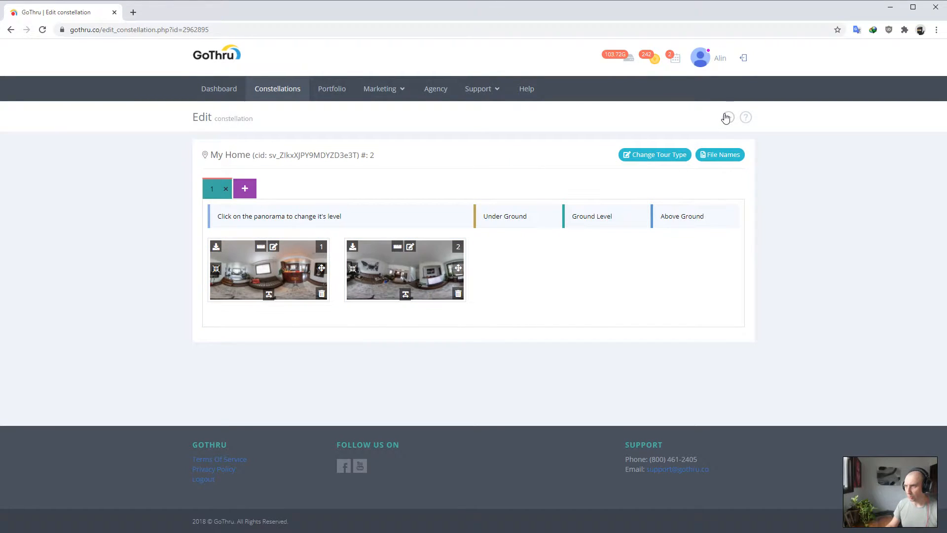
Link the two panorama points with Create Navigation from the tour's Tools page
click(724, 117)
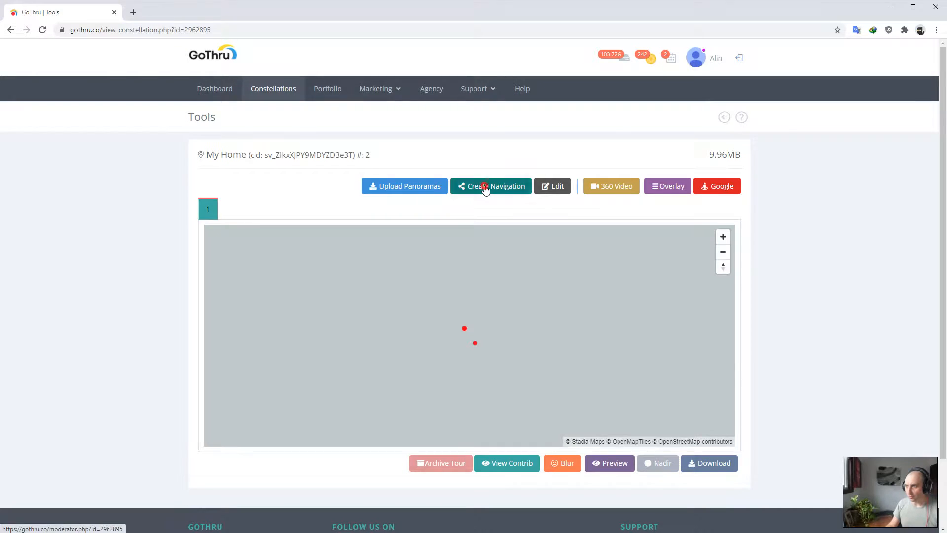
click(490, 185)
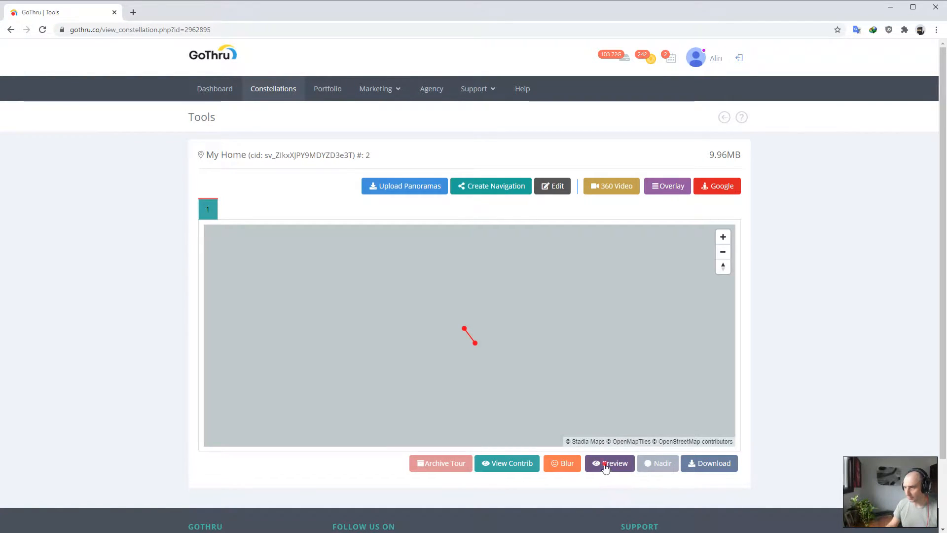
Preview the linked tour in a new tab, move between its two scenes, and return to Tools
click(609, 463)
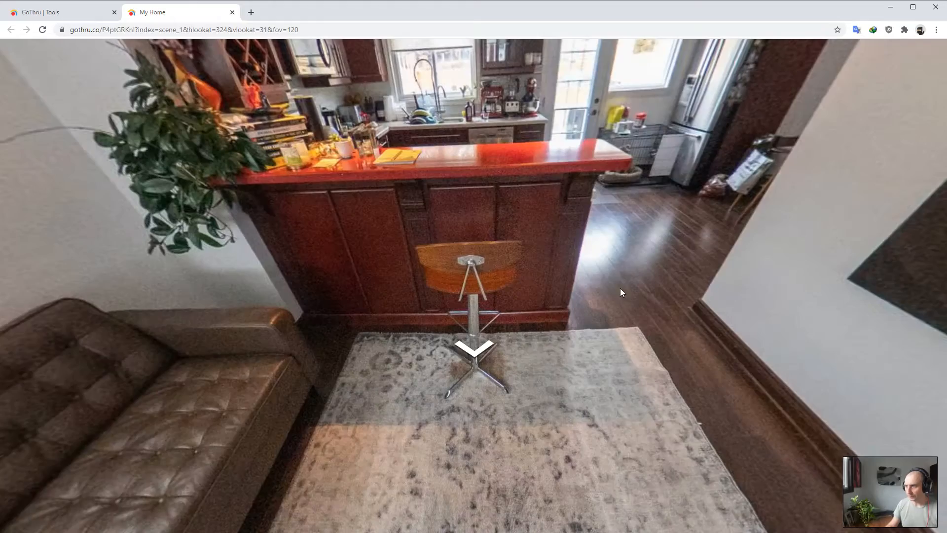
click(476, 344)
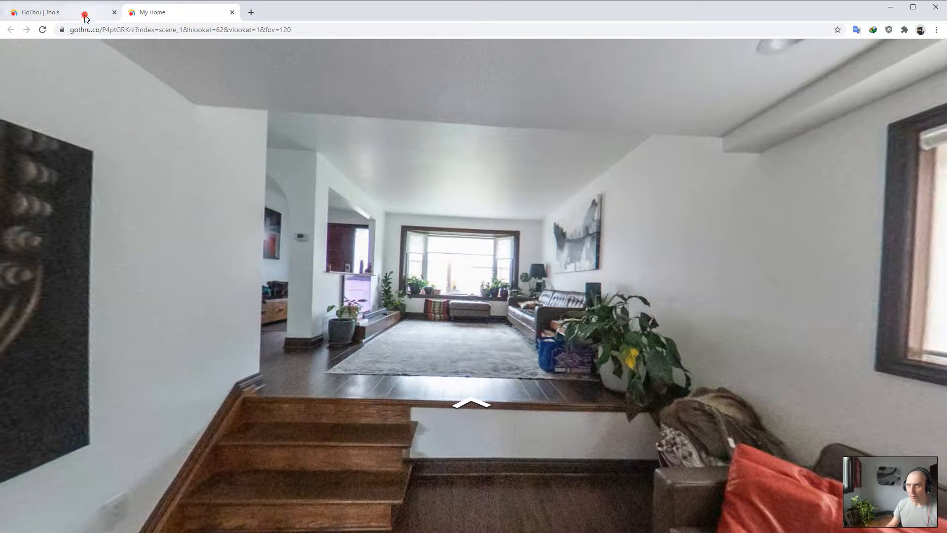
click(39, 12)
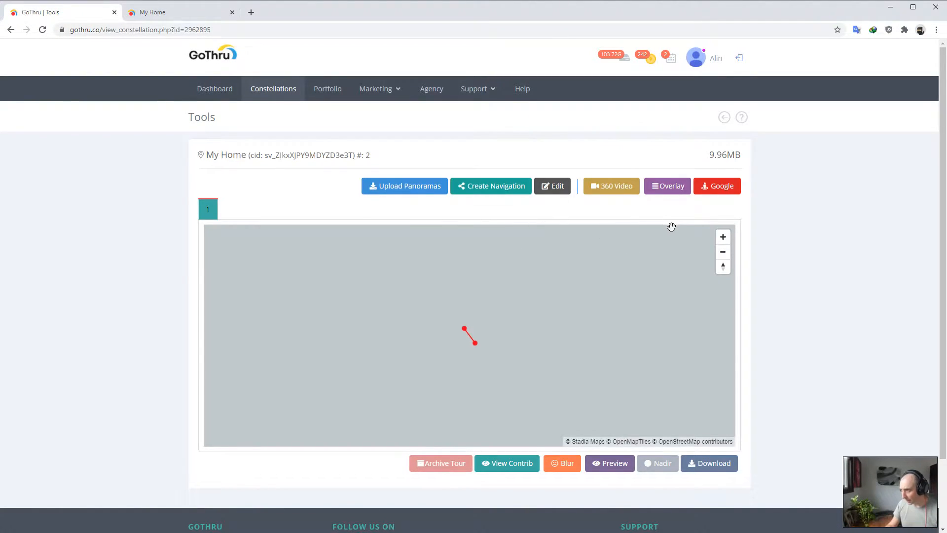
Select both panorama thumbnails and send them to Auto Level Pano, confirming with Yes
click(551, 186)
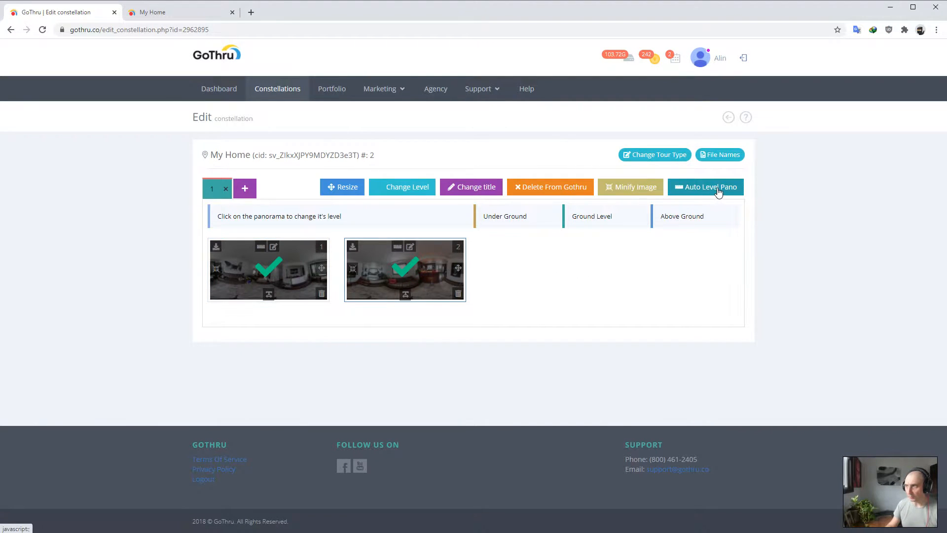
click(705, 186)
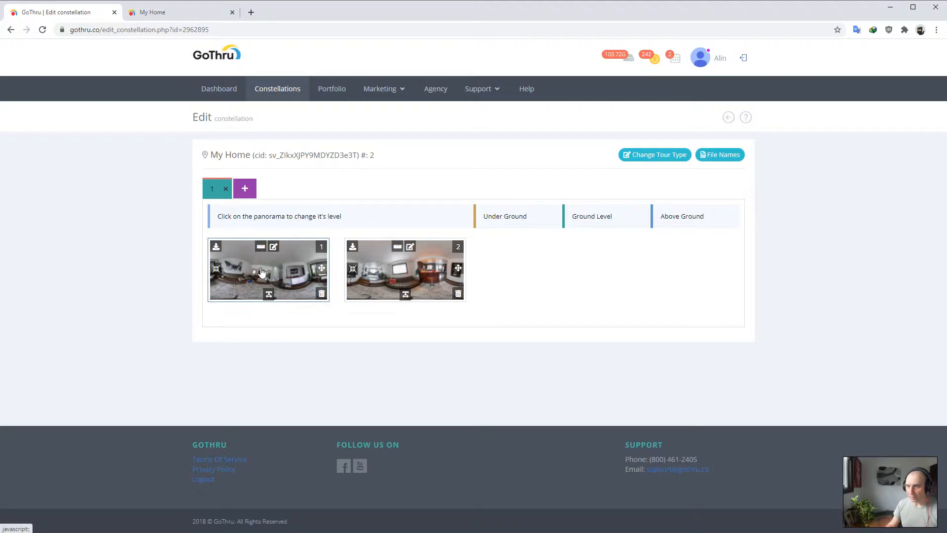
click(269, 270)
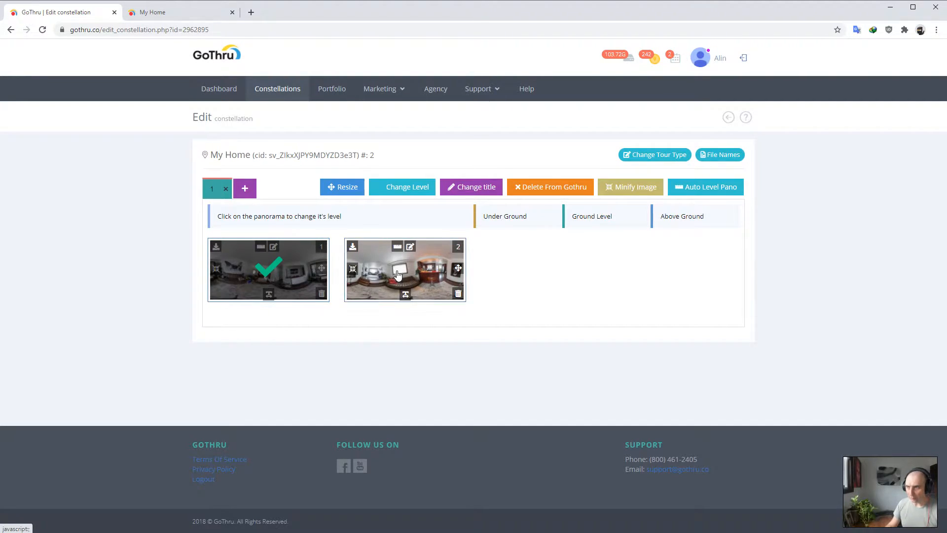
click(404, 269)
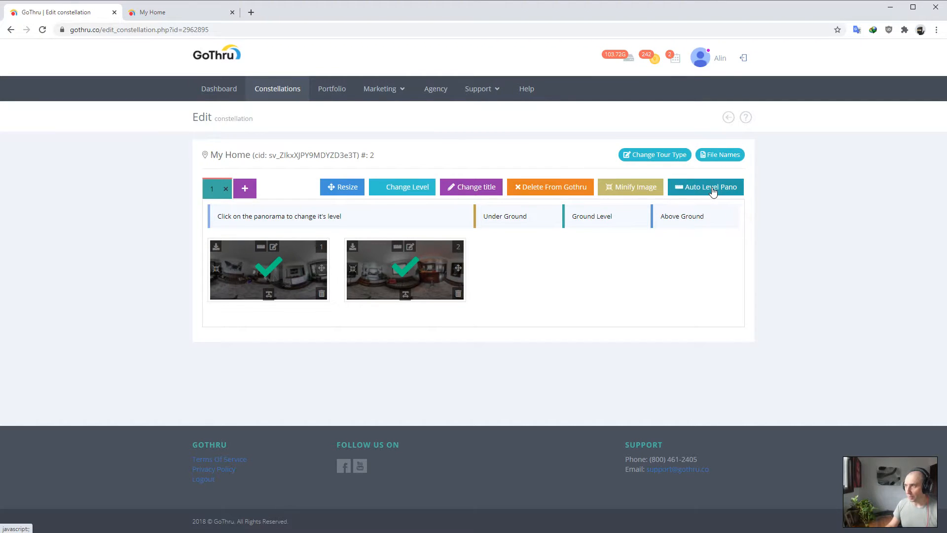
click(705, 187)
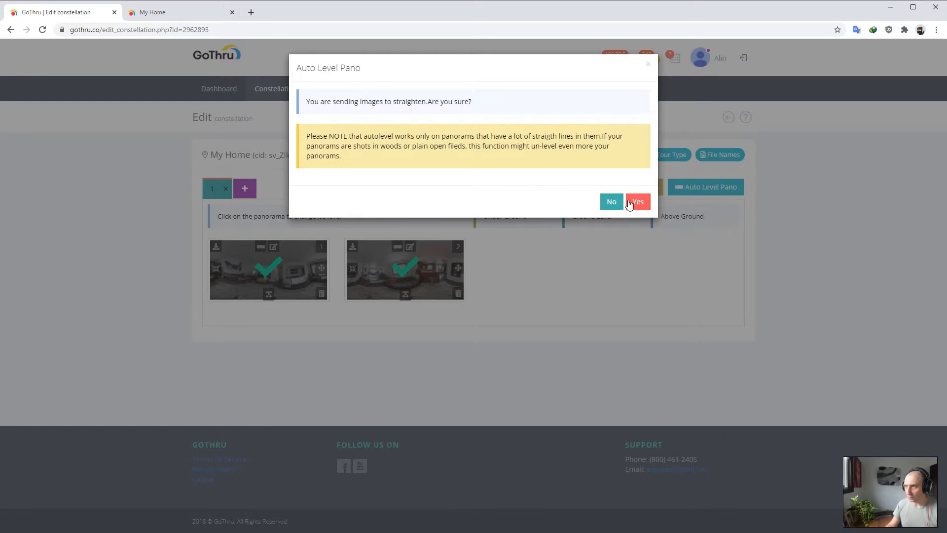
click(636, 201)
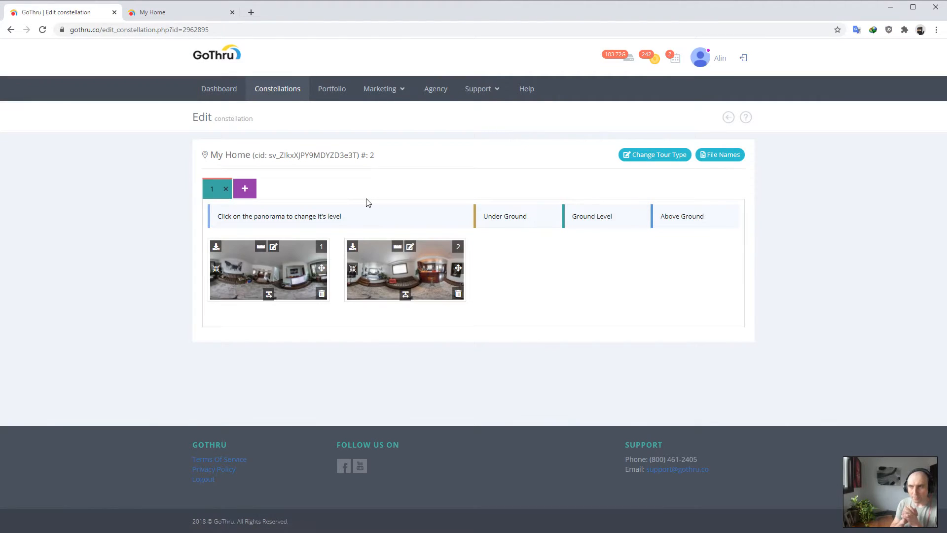
mouse_move(224, 74)
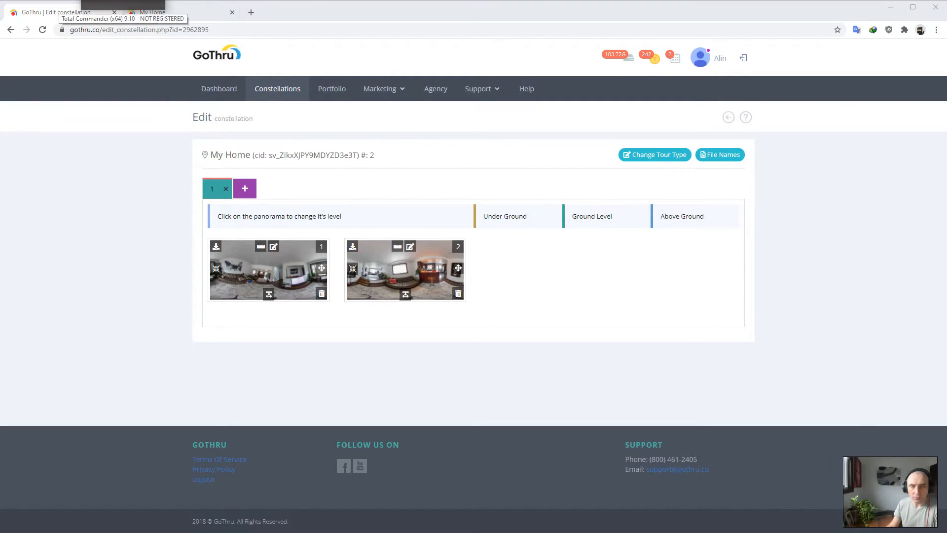
right_click(628, 242)
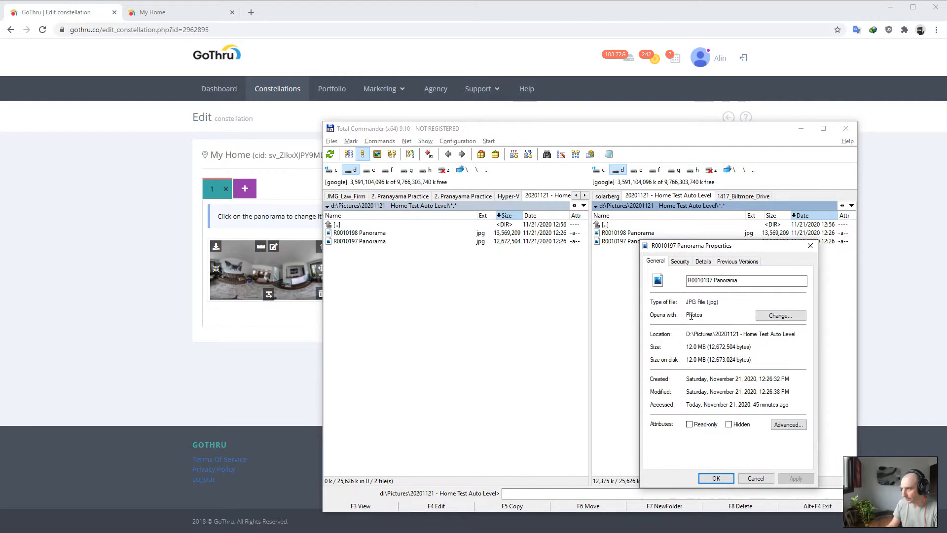
click(702, 261)
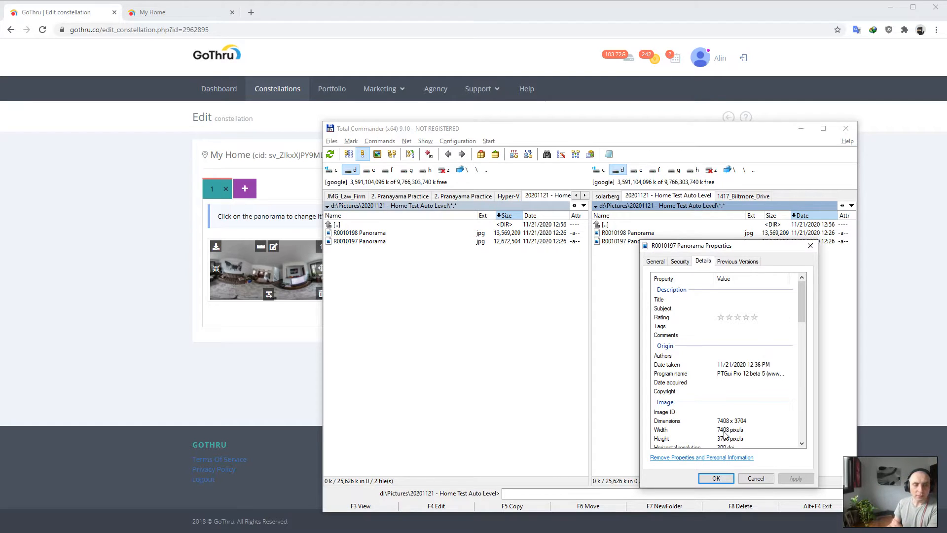
click(715, 478)
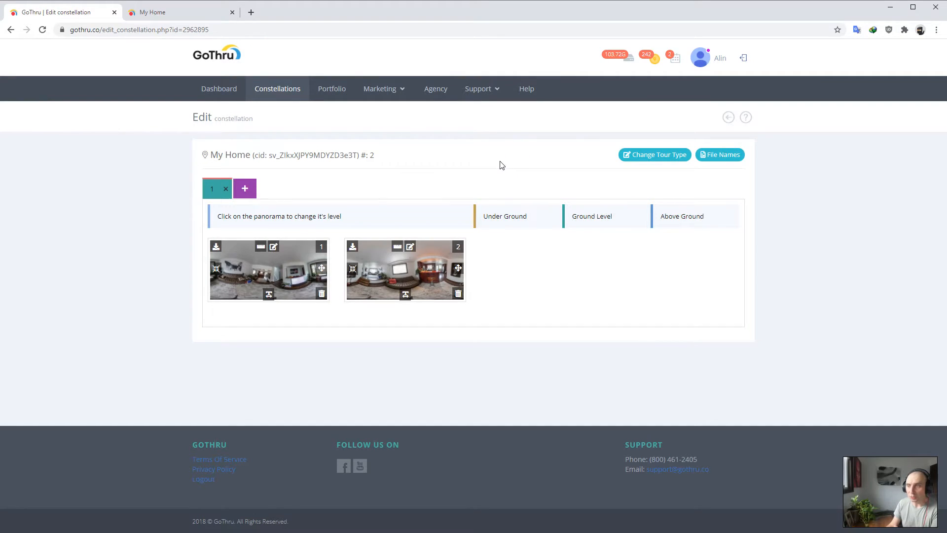
click(269, 270)
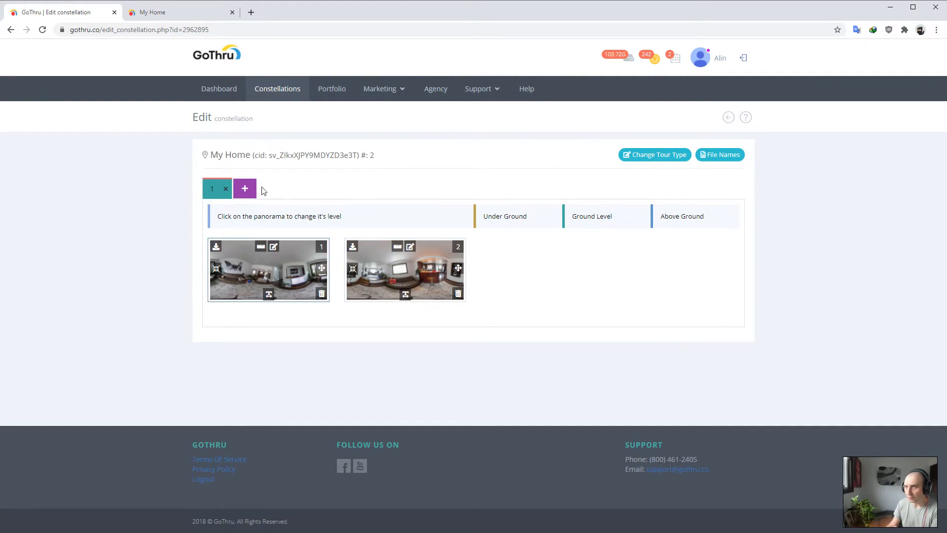
mouse_move(459, 248)
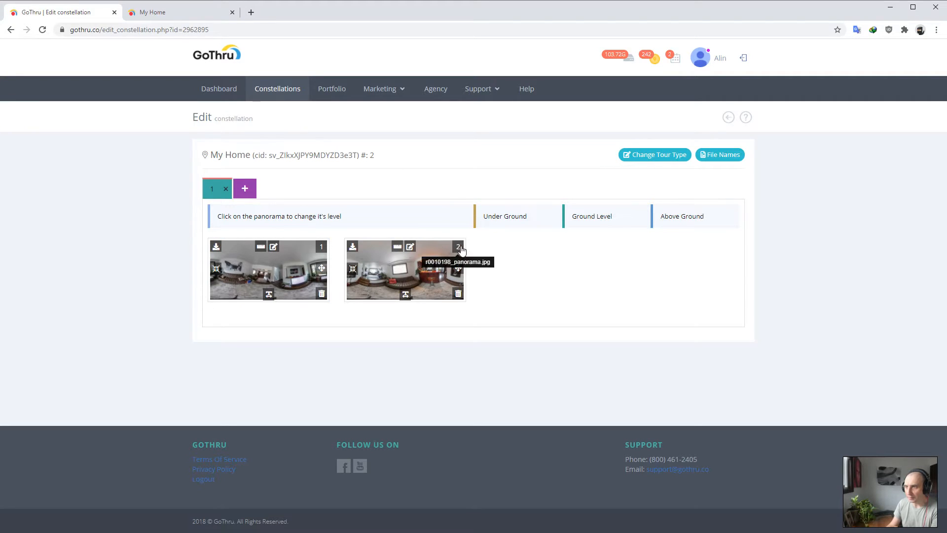
click(396, 246)
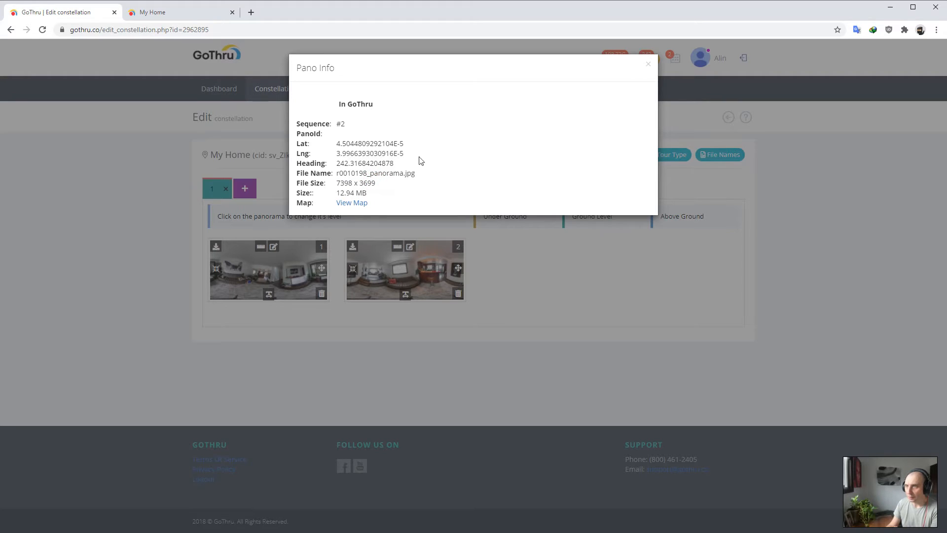
click(648, 63)
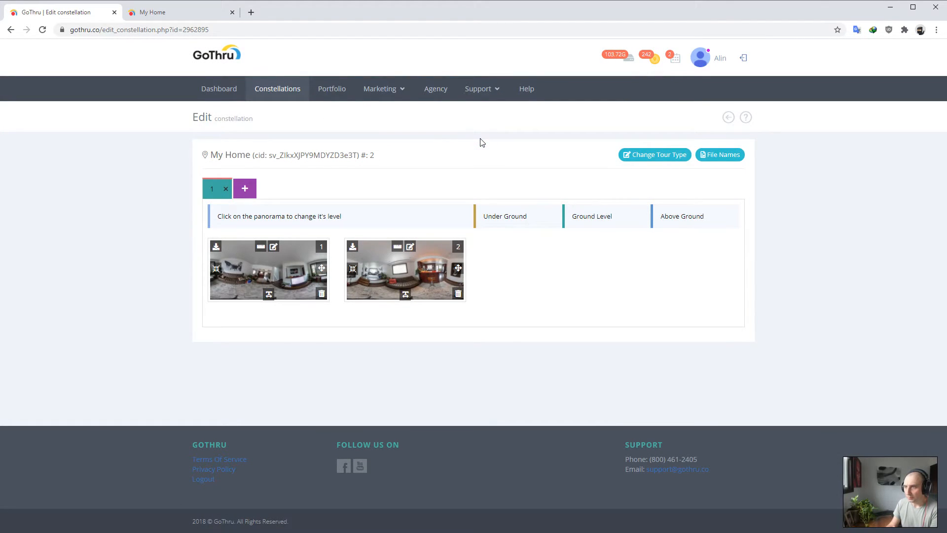
mouse_move(404, 139)
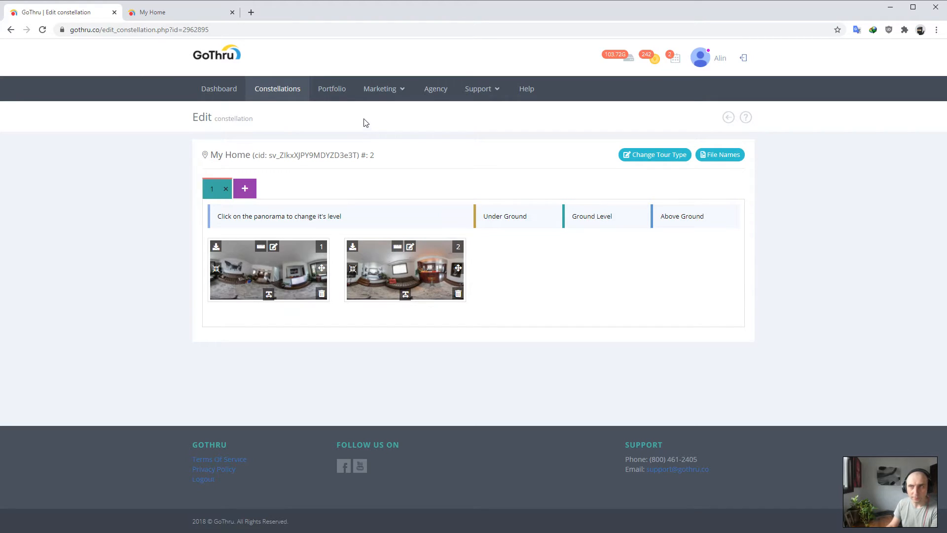
mouse_move(320, 192)
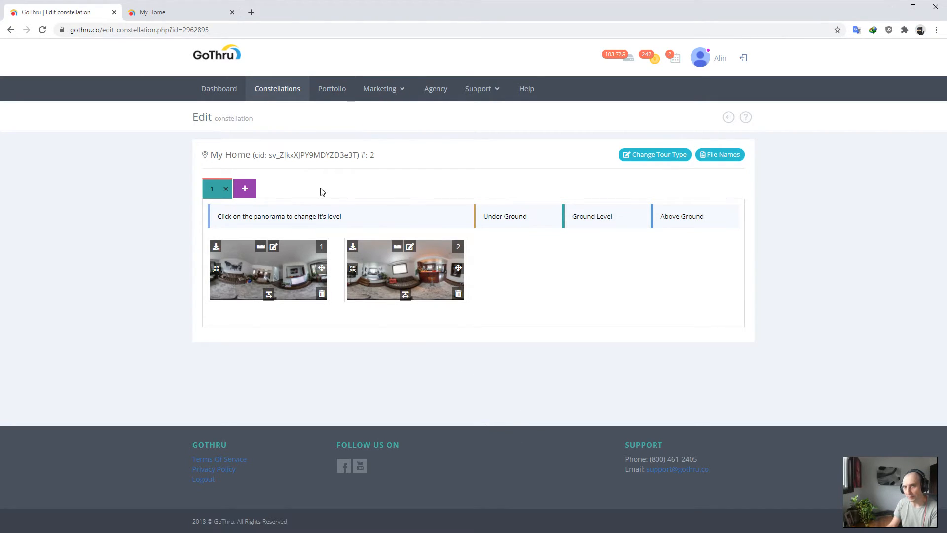
mouse_move(162, 26)
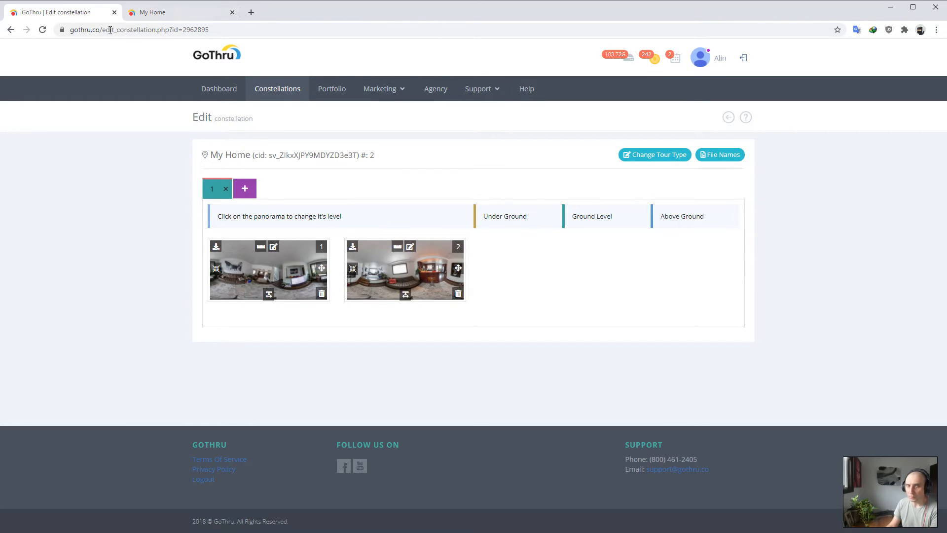
mouse_move(389, 174)
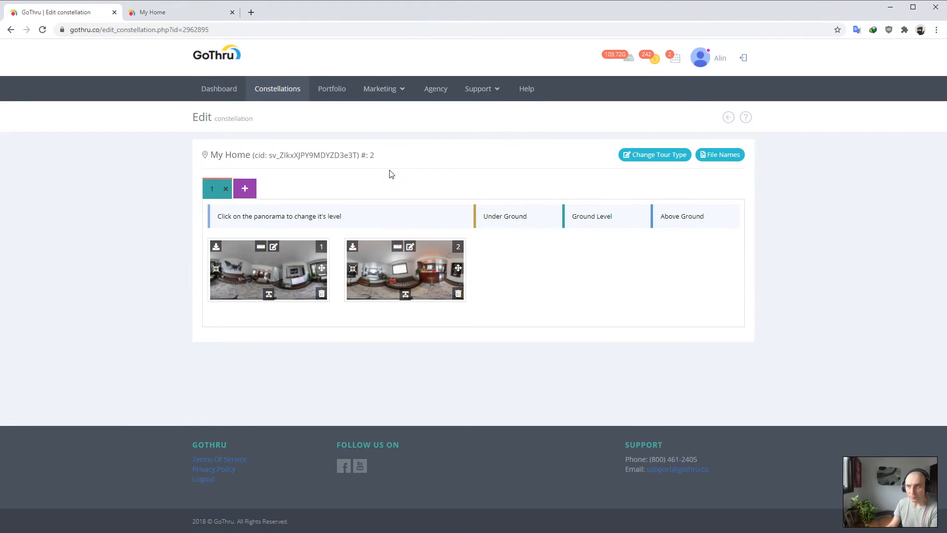
mouse_move(530, 149)
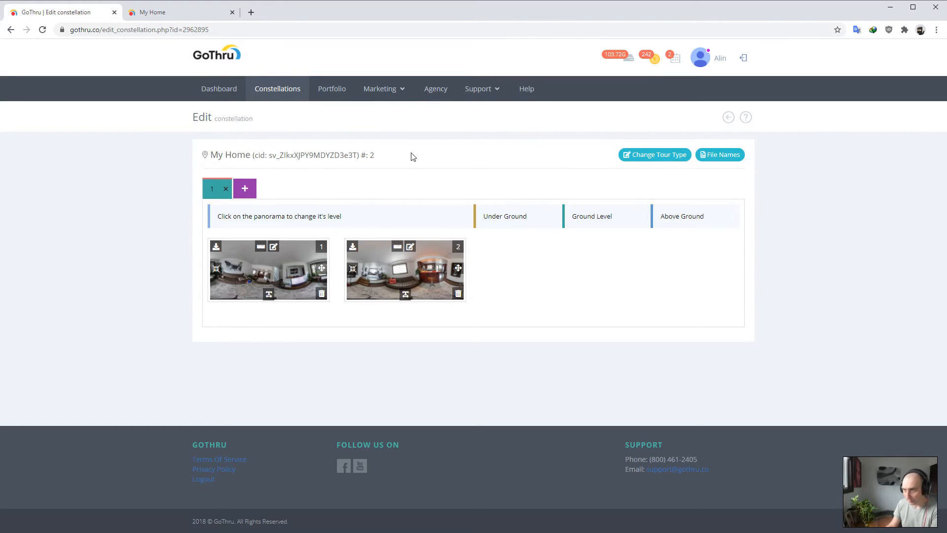
Launch a fresh preview of the leveled My Home tour, starting in the kitchen panorama
click(139, 29)
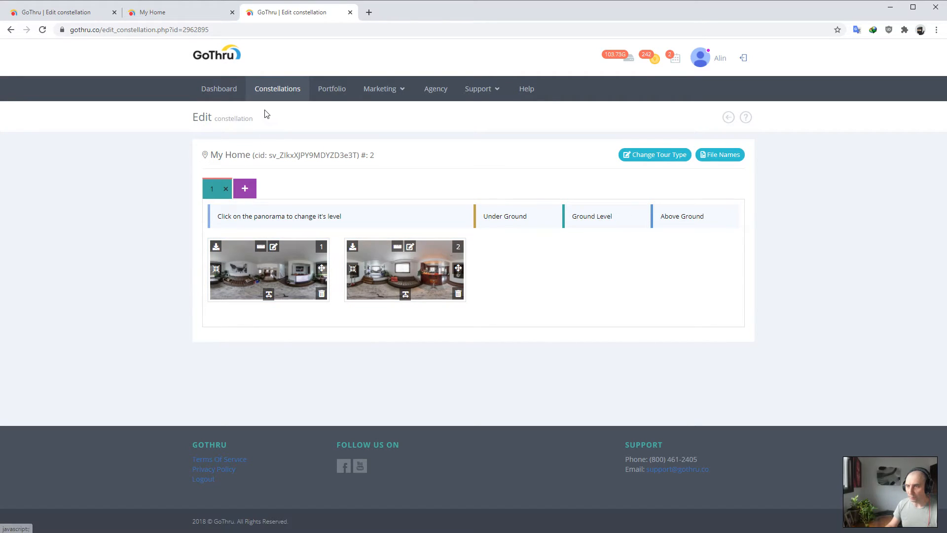
mouse_move(715, 104)
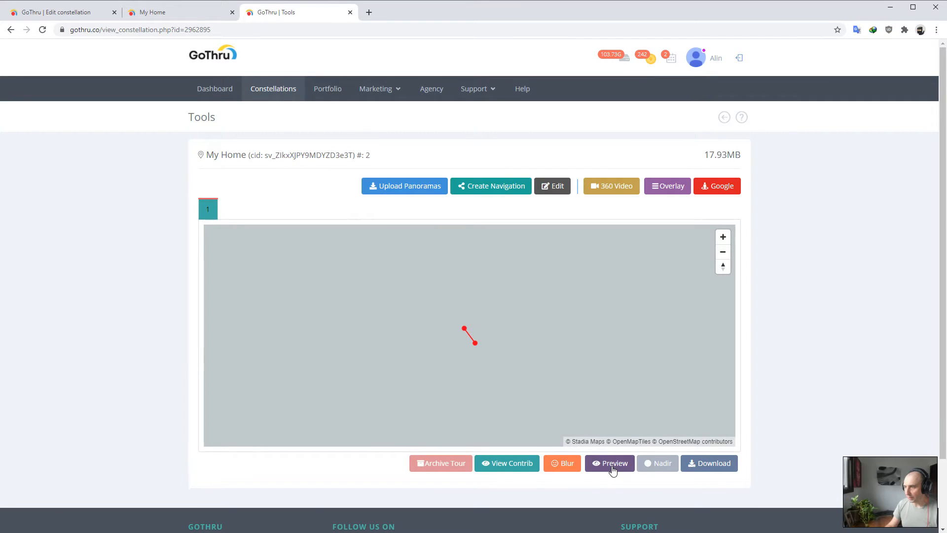
click(609, 462)
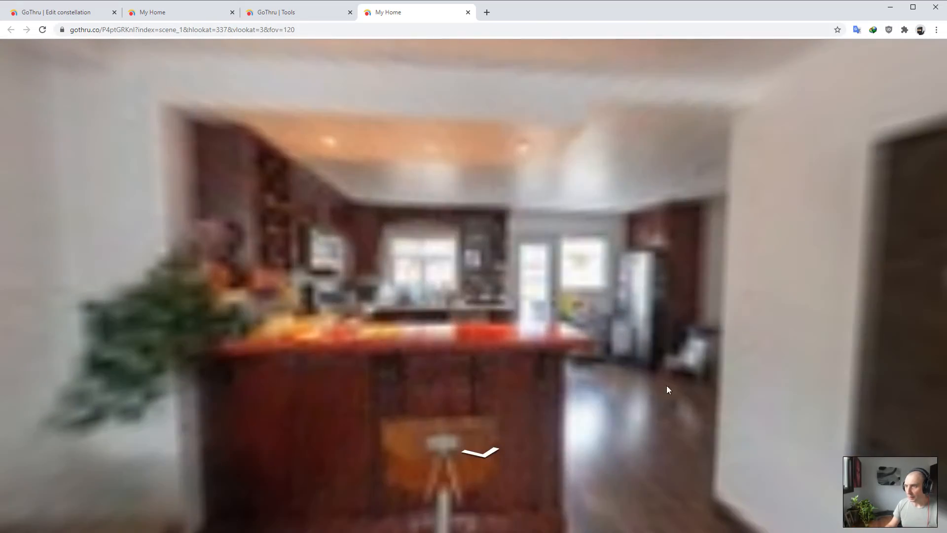
Flip between the original unleveled tour and the leveled preview to compare them
click(479, 452)
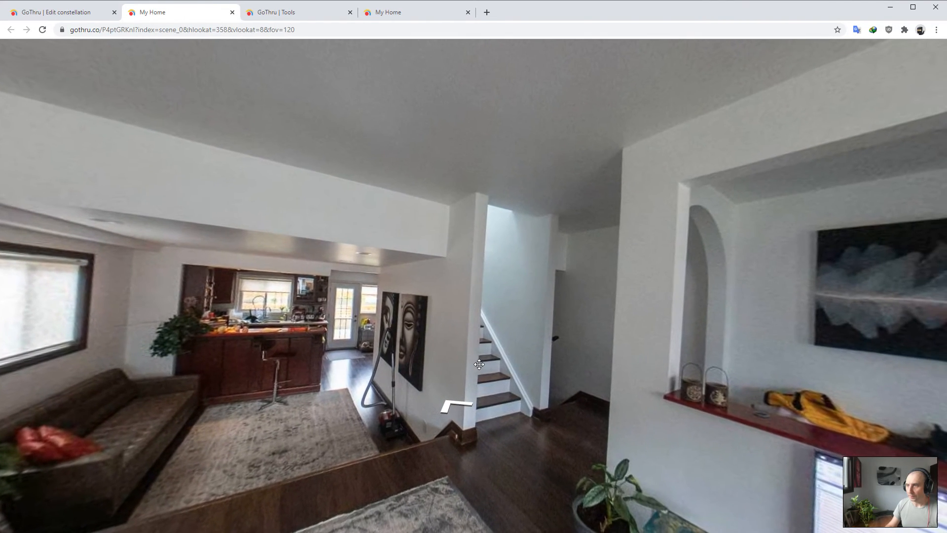
click(415, 12)
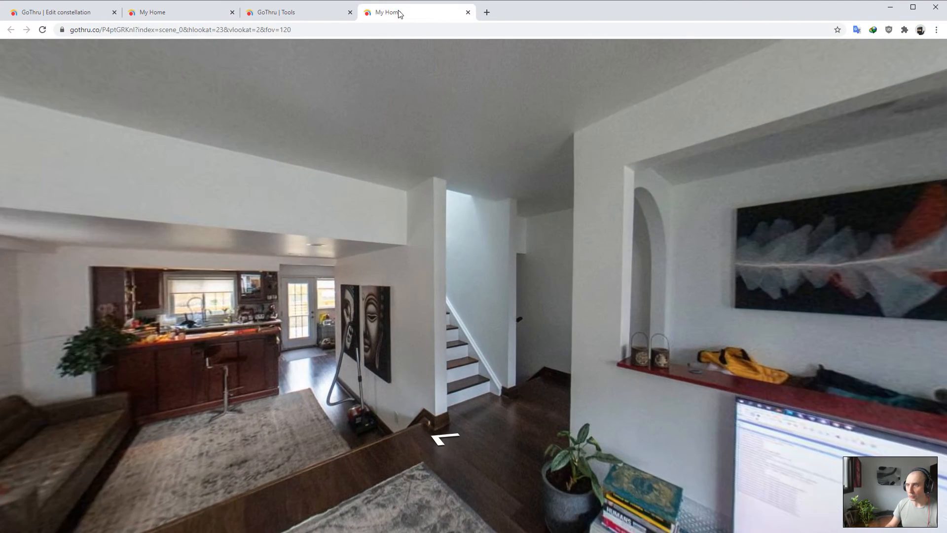
click(415, 12)
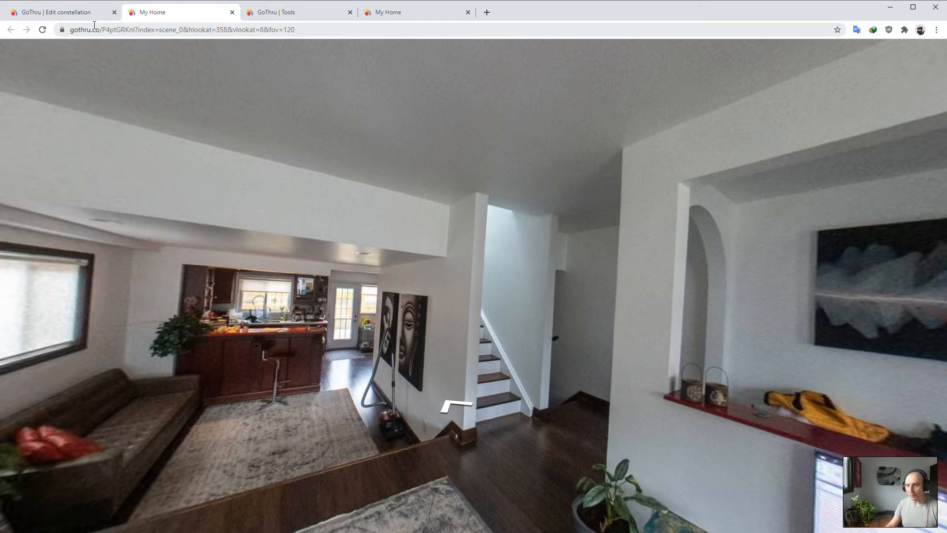
mouse_move(454, 268)
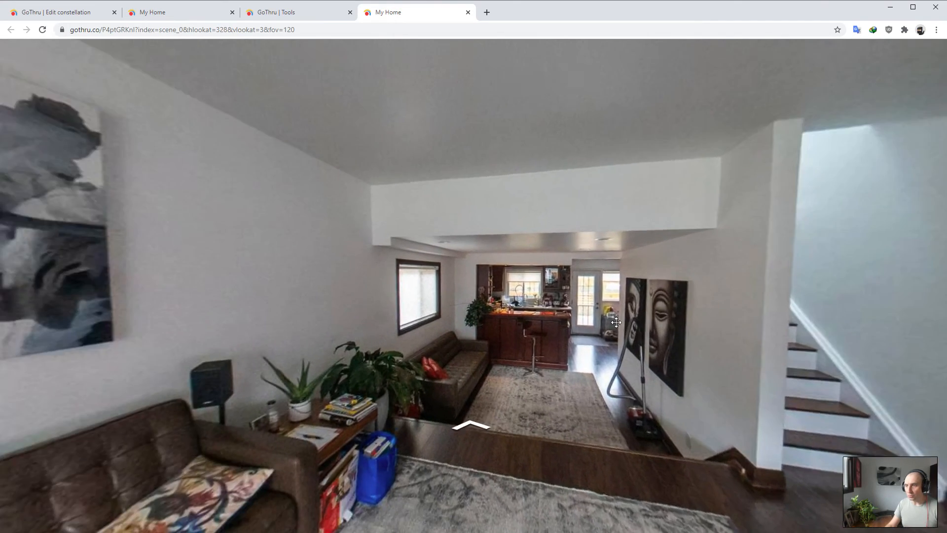
Turn toward the staircase, follow the arrow into the living room and level the view
drag(616, 322, 455, 428)
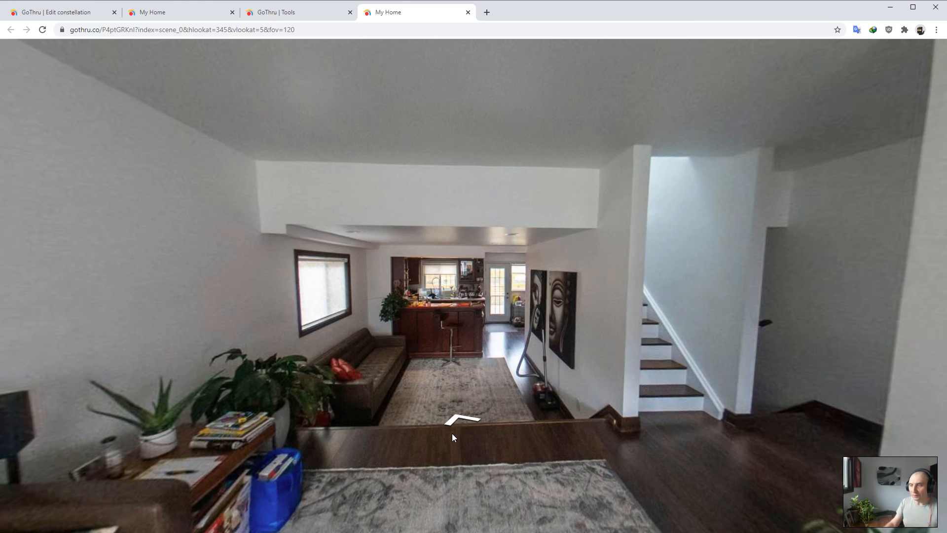
click(455, 417)
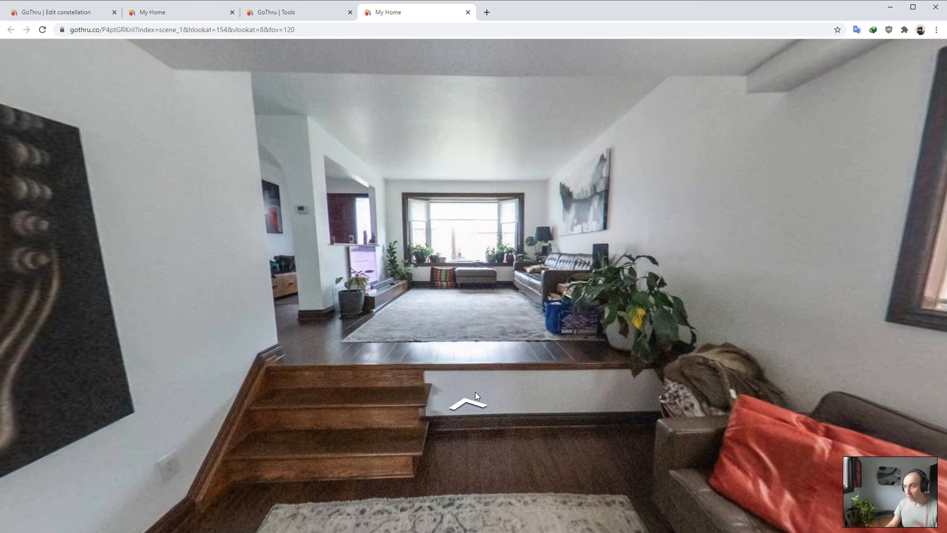
drag(471, 387, 471, 423)
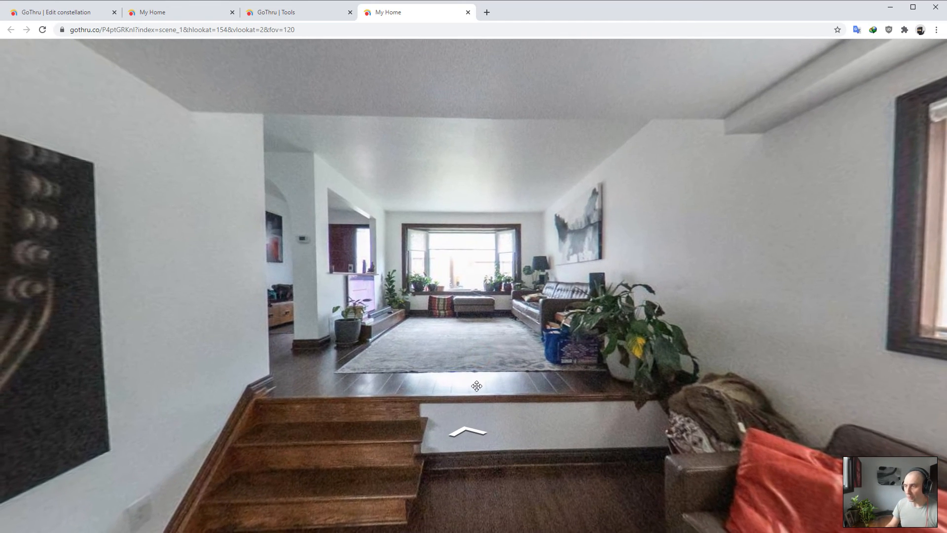
drag(476, 387, 465, 398)
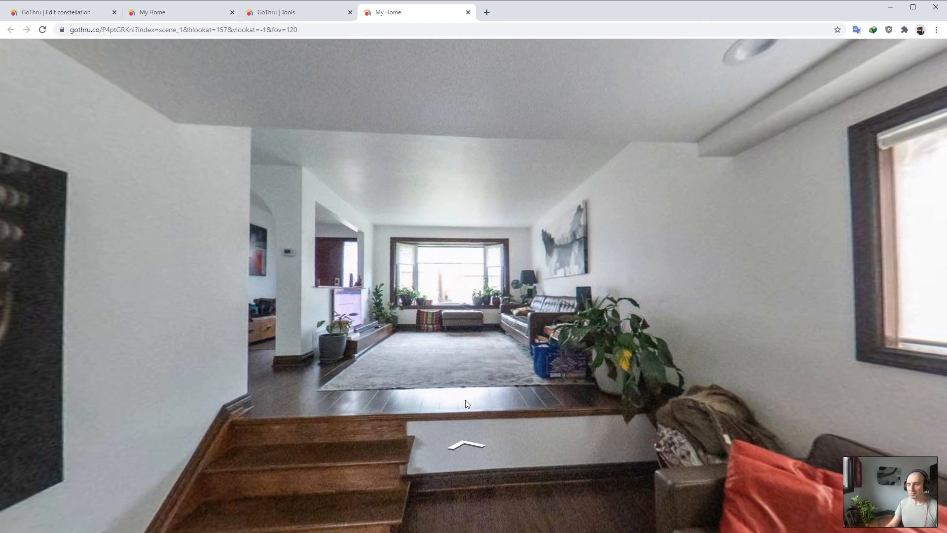
mouse_move(468, 441)
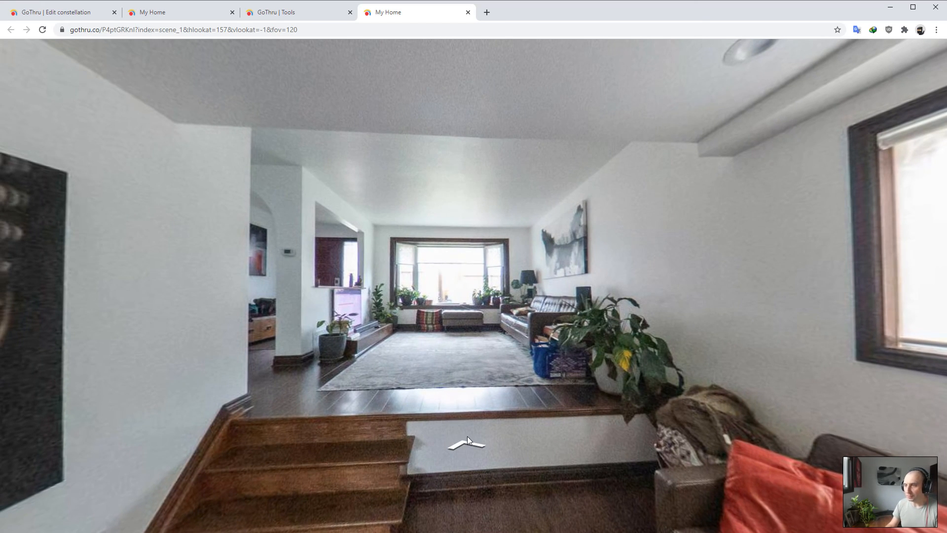